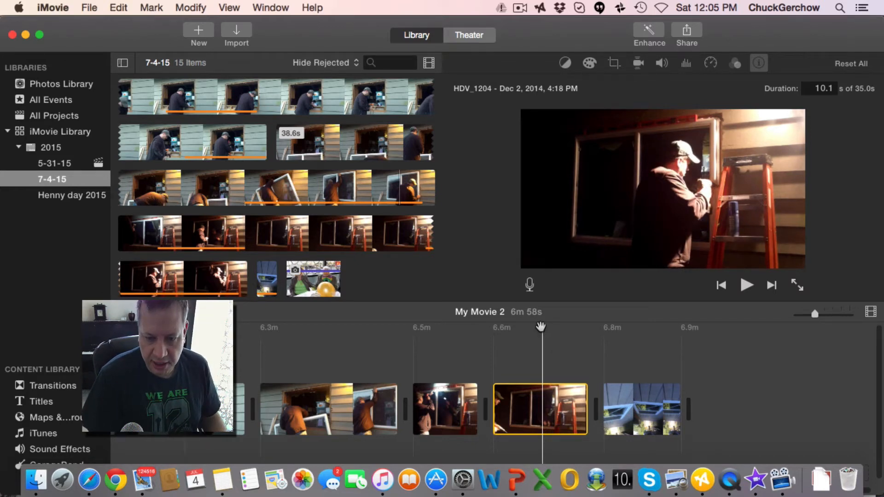
pyautogui.moveTo(542, 325)
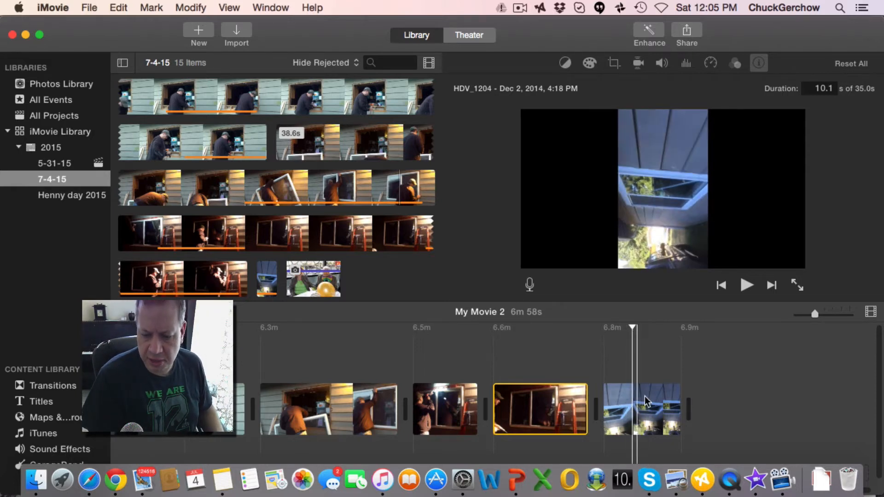
# - Select the sideways clip at the movie's end, hide its info, and show Color Balance adjustments
pyautogui.click(641, 409)
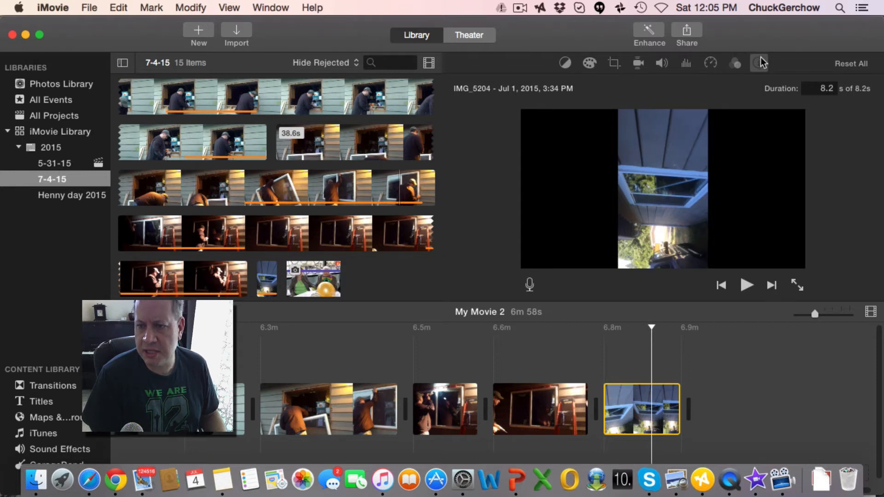
pyautogui.click(759, 63)
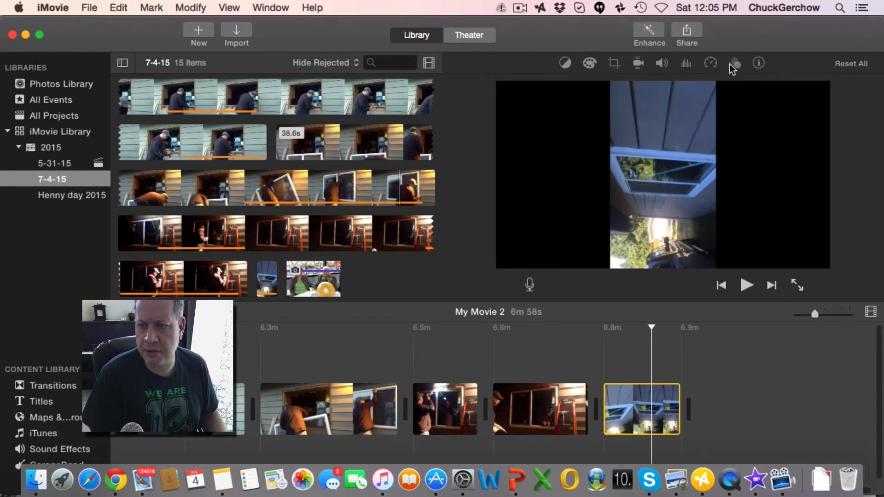
pyautogui.click(565, 62)
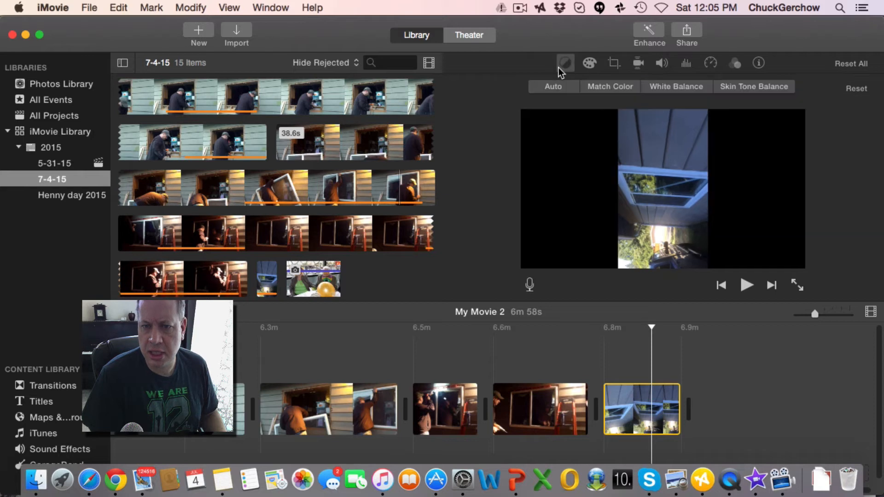
pyautogui.moveTo(614, 69)
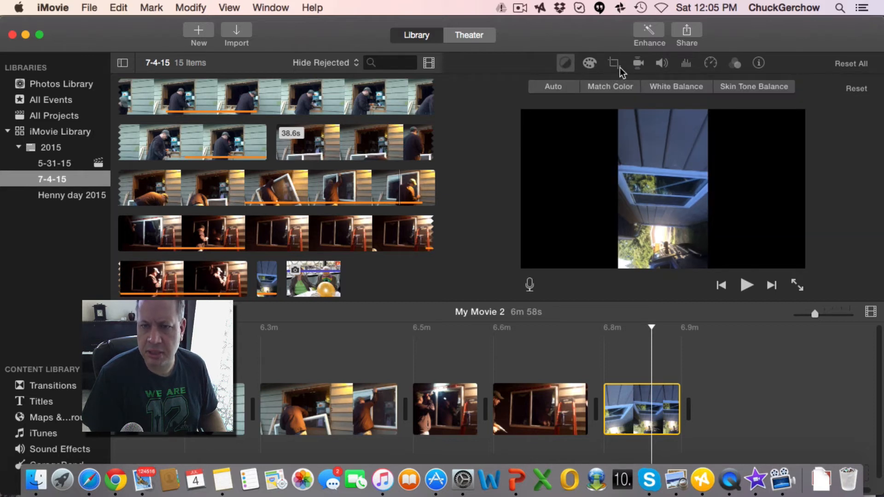
pyautogui.moveTo(614, 63)
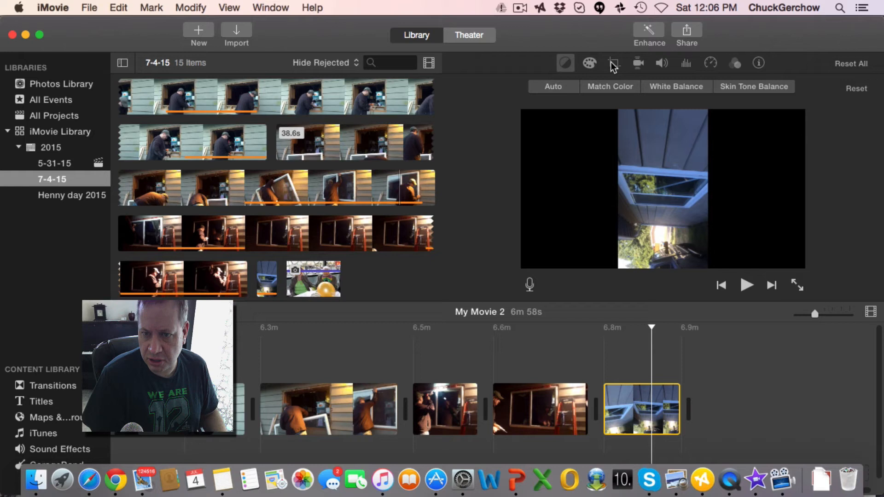
# - Use the Crop tool's rotate controls until the house and truck appear level
pyautogui.click(614, 62)
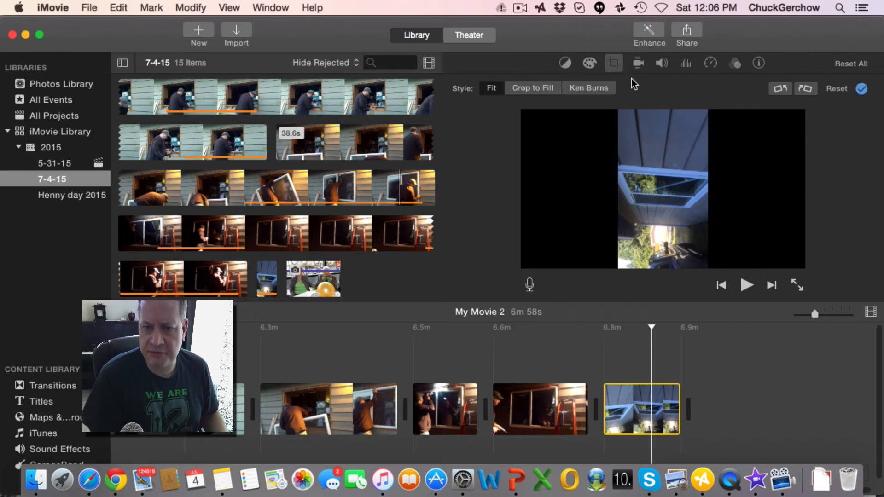
pyautogui.moveTo(662, 195)
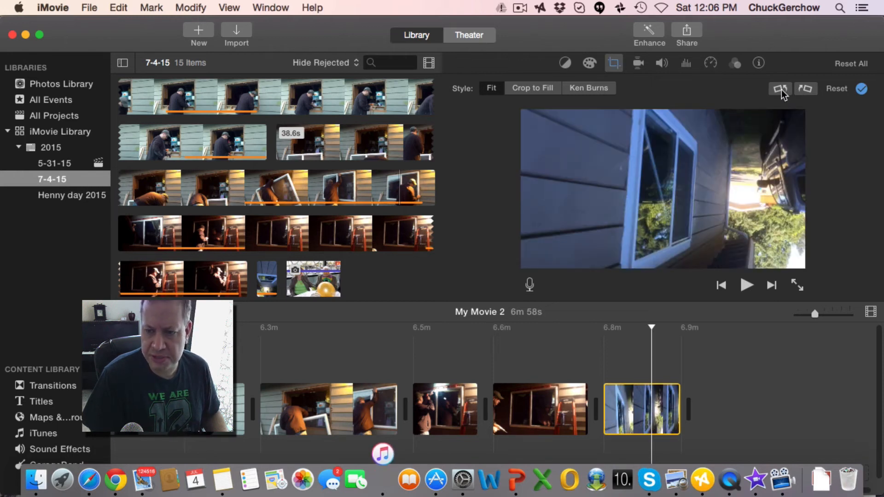
pyautogui.click(806, 88)
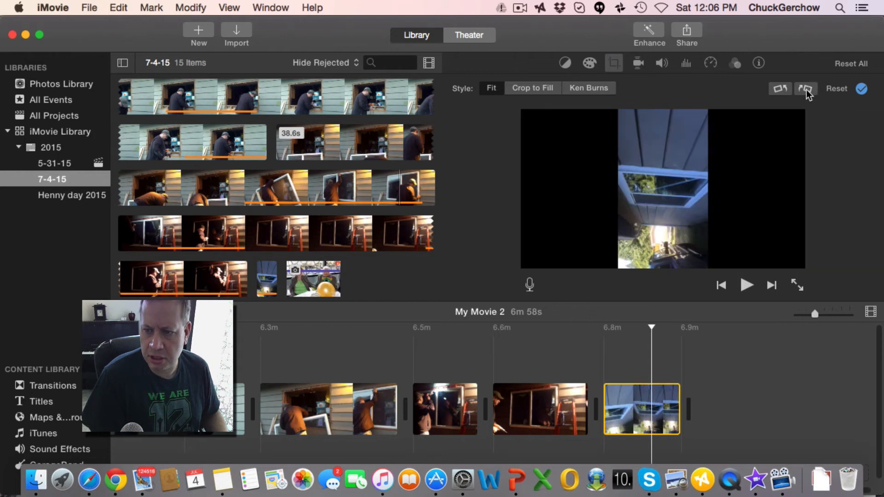
pyautogui.click(806, 89)
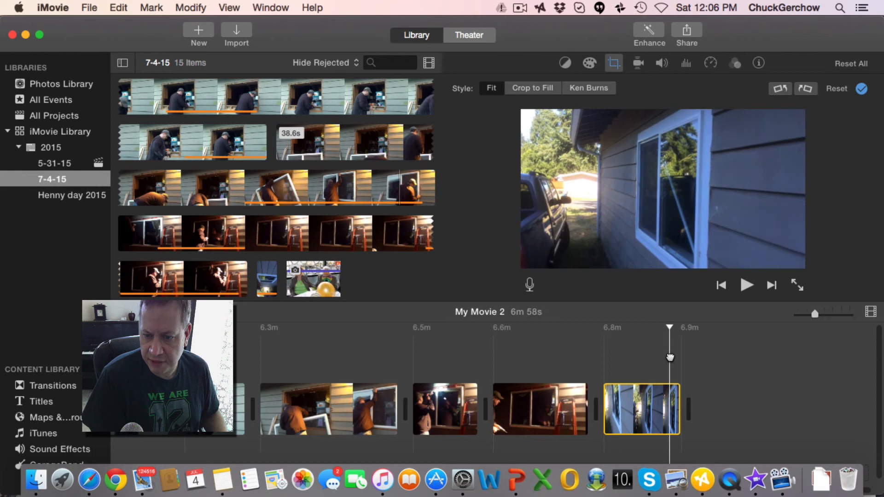
pyautogui.moveTo(743, 215)
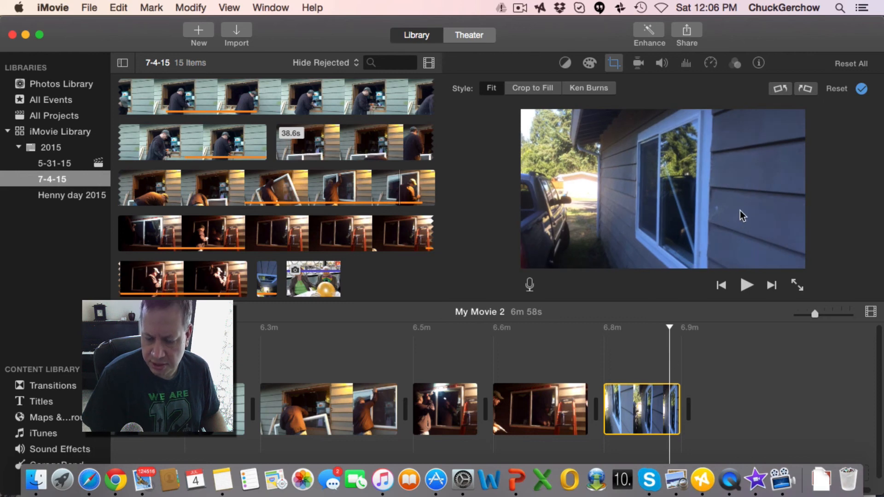